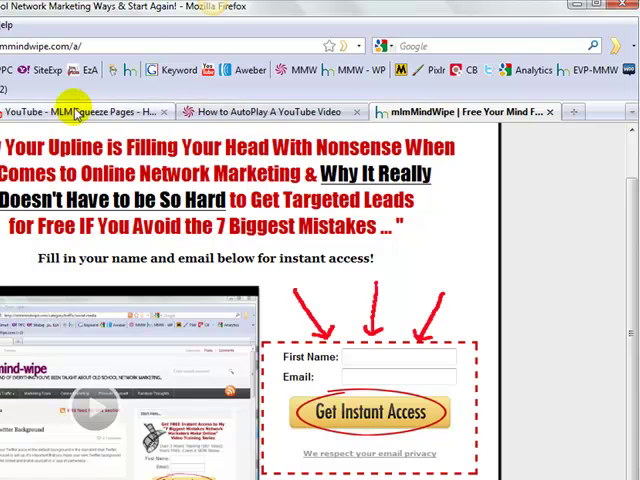
# Step: Switch to the MLM Squeeze Pages video on YouTube and scroll to its sharing options
pyautogui.click(70, 113)
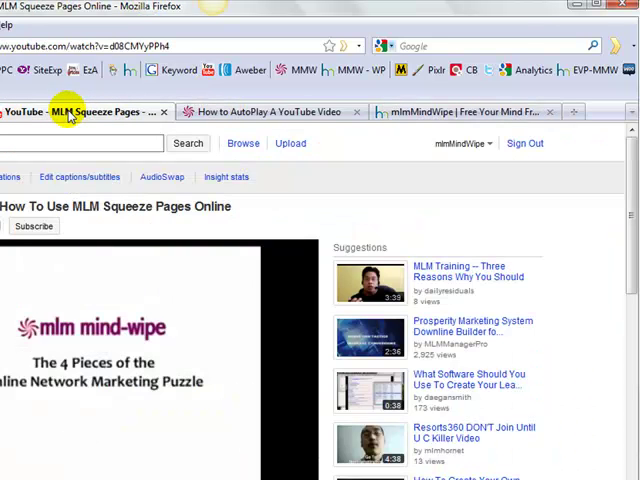
pyautogui.moveTo(631, 254)
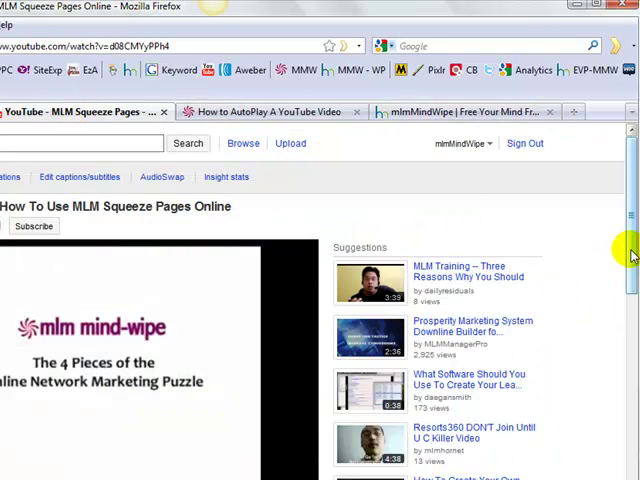
pyautogui.scroll(-3)
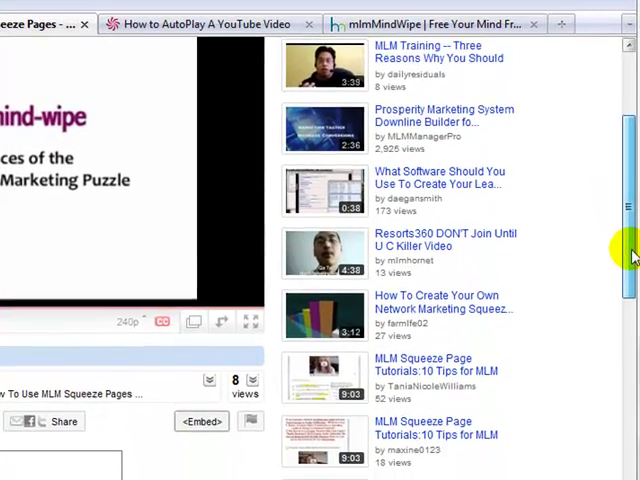
pyautogui.scroll(-3)
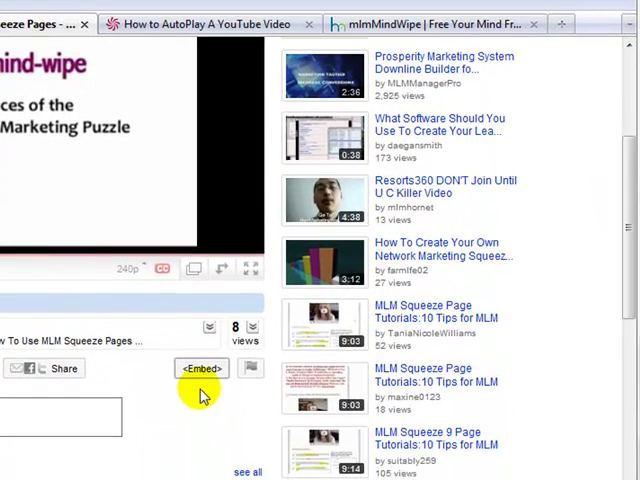
pyautogui.moveTo(202, 368)
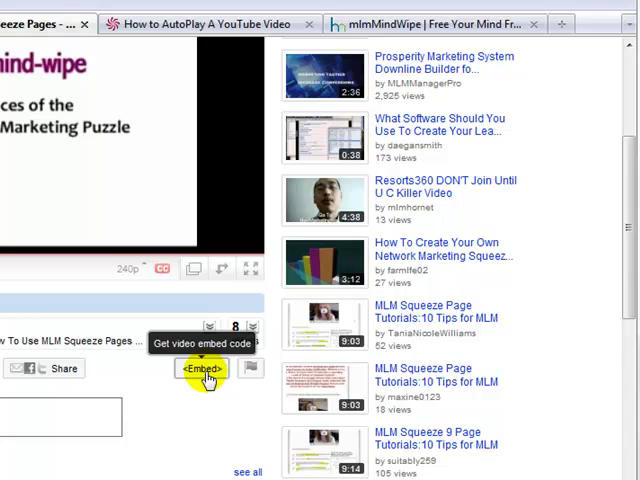
# Step: Show the video's embed code with 'Include related videos' unticked (rel=0)
pyautogui.click(204, 368)
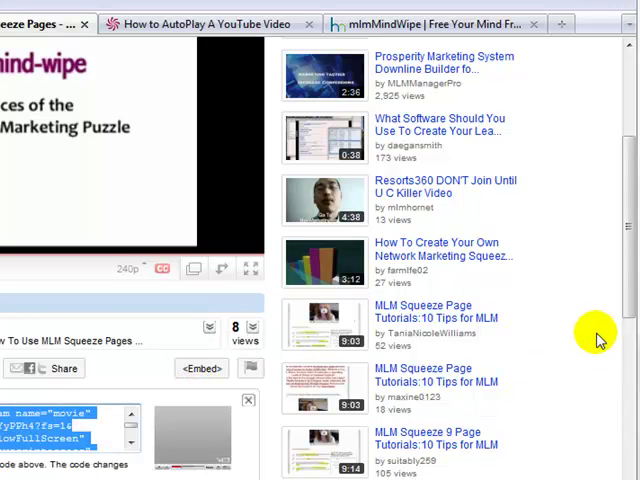
pyautogui.scroll(-3)
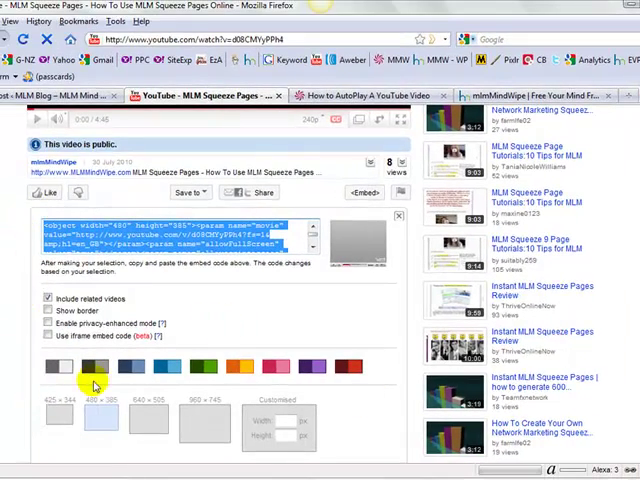
pyautogui.moveTo(338, 329)
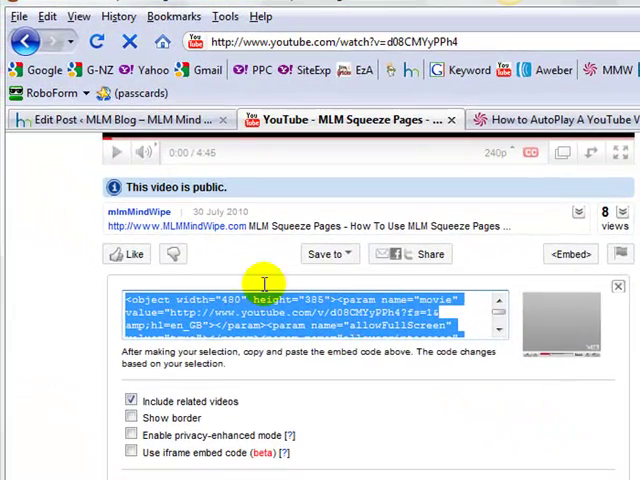
pyautogui.moveTo(66, 388)
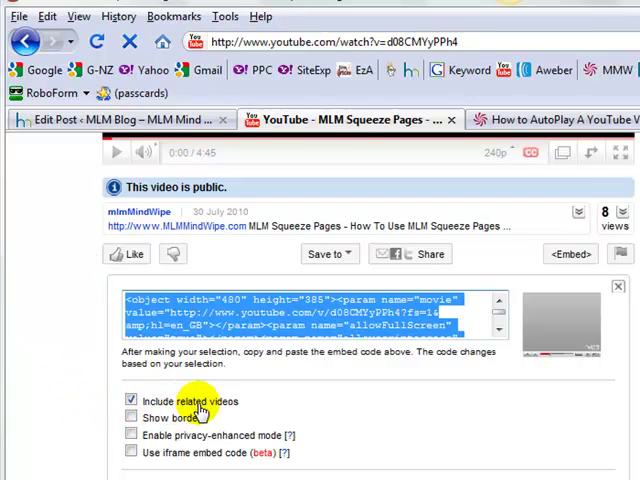
pyautogui.click(130, 401)
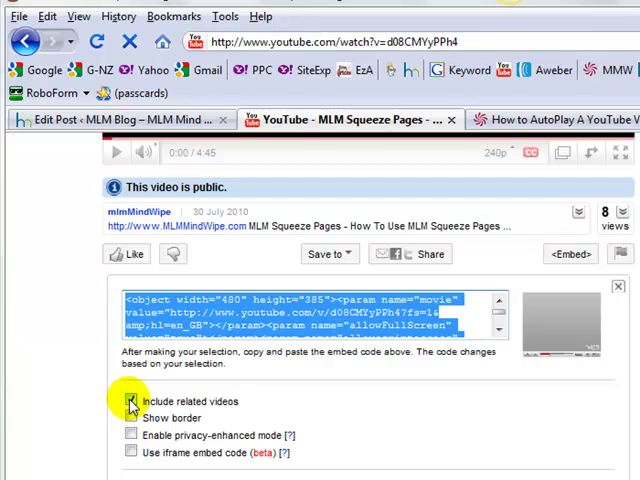
pyautogui.click(129, 401)
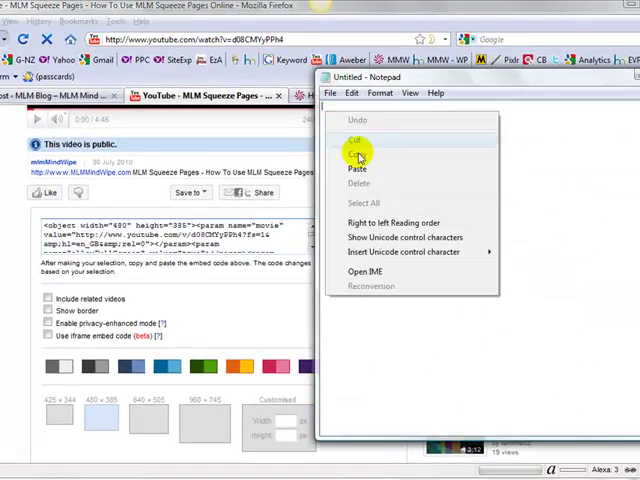
# Step: Paste the embed code into Notepad with &autoplay=1 on its own line below
pyautogui.click(358, 168)
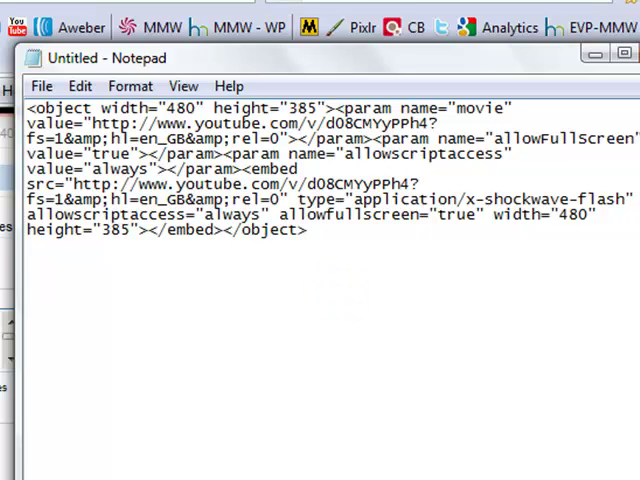
pyautogui.write('&au')
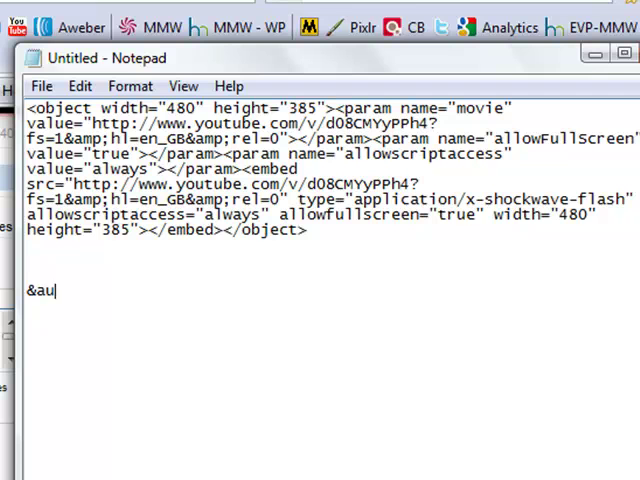
pyautogui.write('toplay')
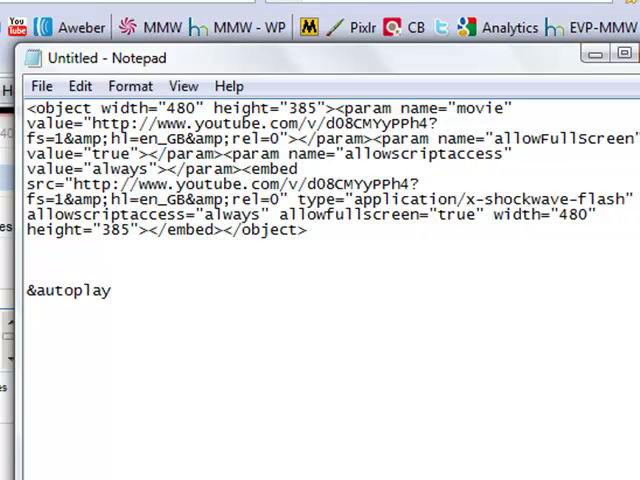
pyautogui.write('=1')
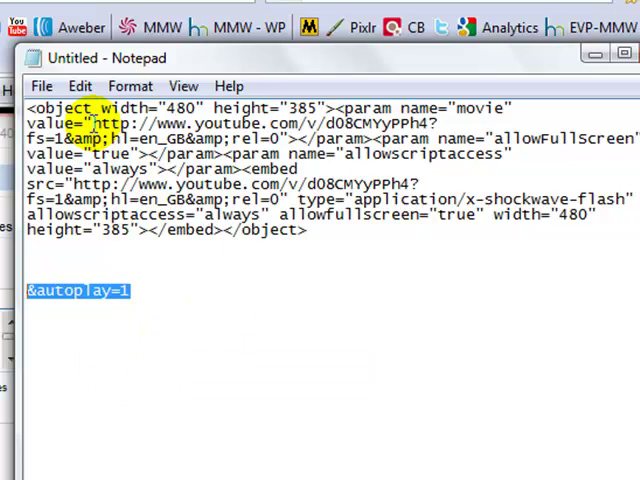
# Step: Insert &autoplay=1 after rel=0 in the first (param value) video URL
pyautogui.doubleClick(96, 123)
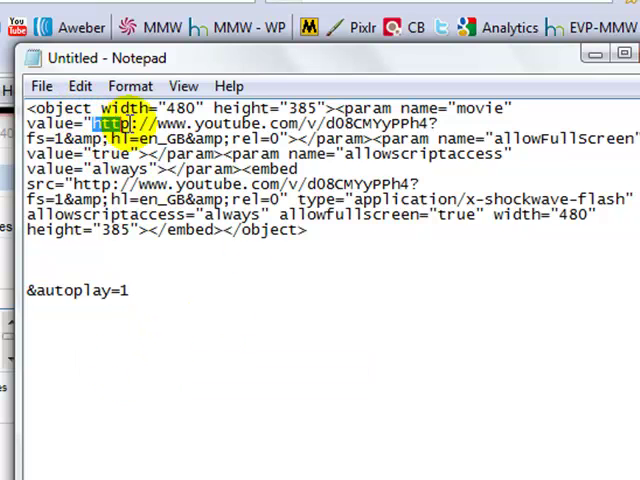
pyautogui.moveTo(90, 123); pyautogui.dragTo(280, 138)
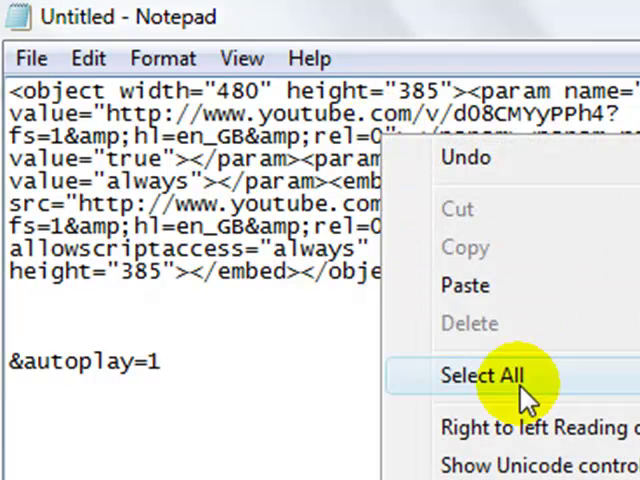
pyautogui.click(482, 375)
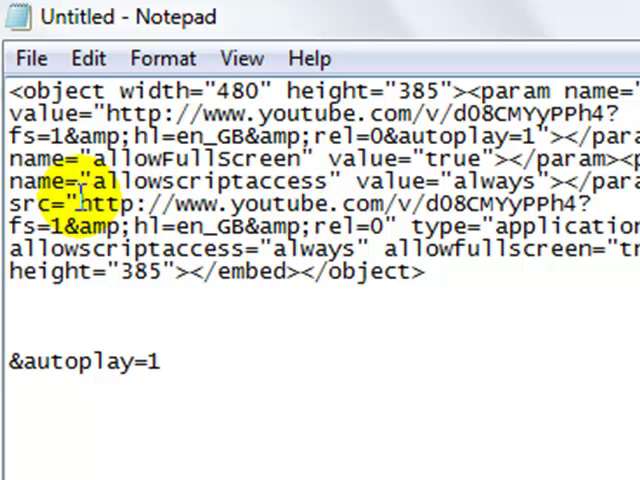
# Step: Insert &autoplay=1 after rel=0 in the embed src URL and select the whole code
pyautogui.moveTo(80, 204); pyautogui.dragTo(340, 225)
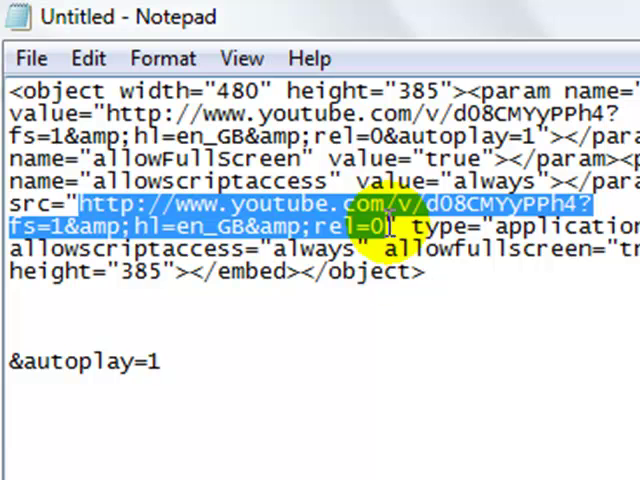
pyautogui.click(390, 220)
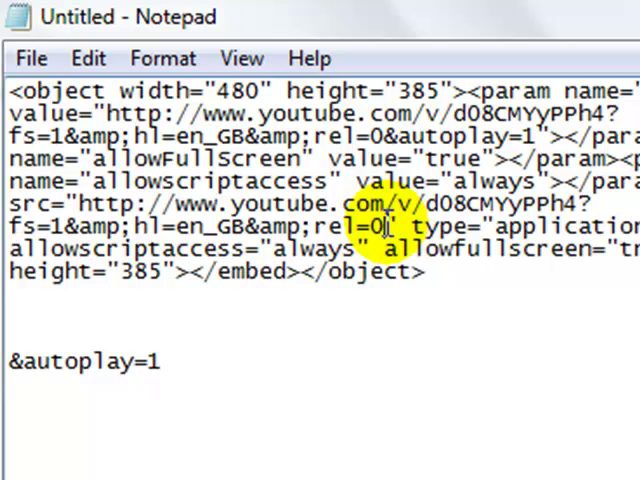
pyautogui.rightClick(380, 225)
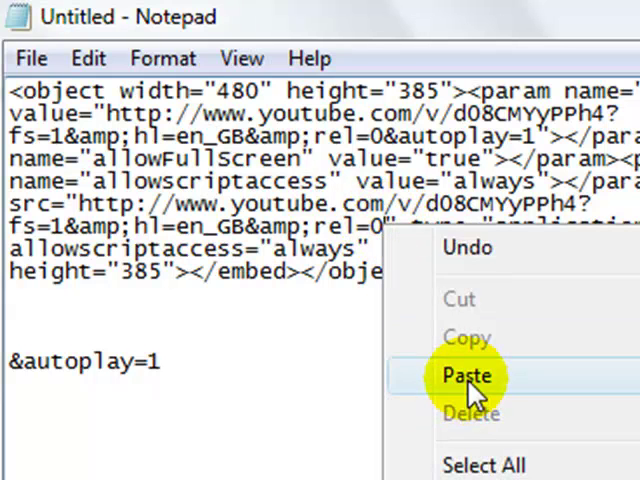
pyautogui.click(470, 376)
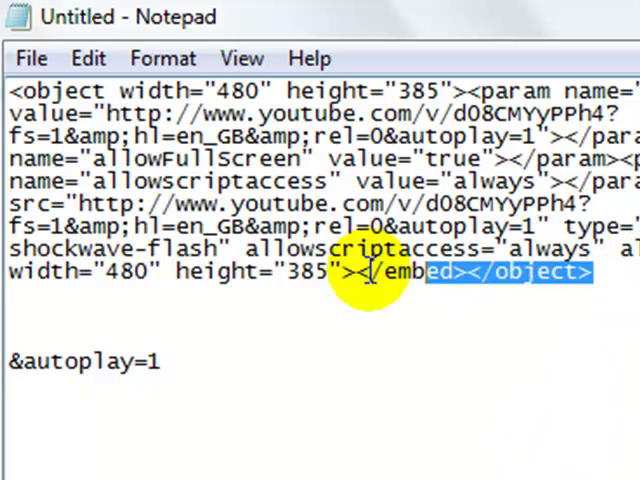
pyautogui.press('ctrl+a')
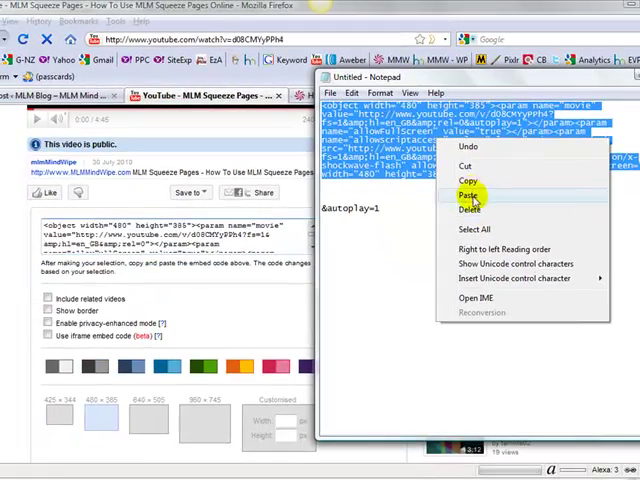
# Step: Copy the edited embed code and switch to the WordPress Edit Post tab
pyautogui.click(465, 194)
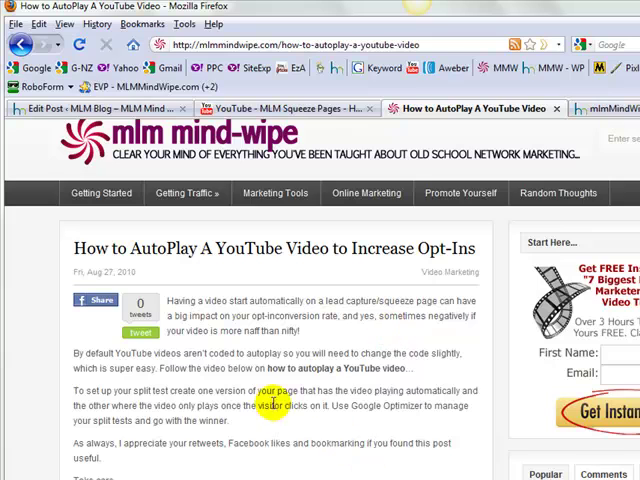
pyautogui.click(90, 105)
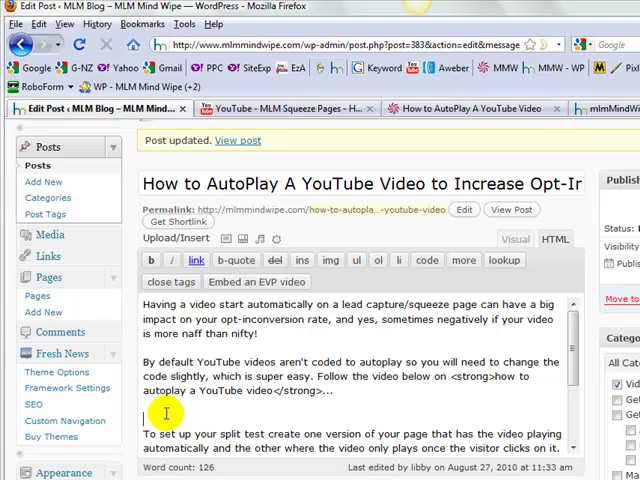
# Step: Paste the autoplay embed code into the post's HTML and update the post
pyautogui.rightClick(163, 412)
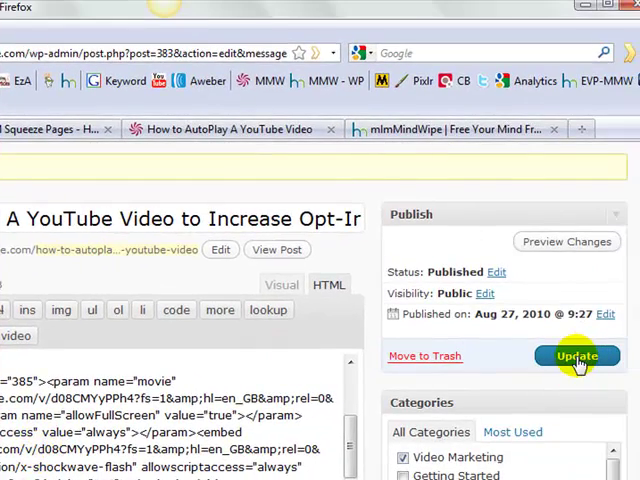
pyautogui.click(577, 356)
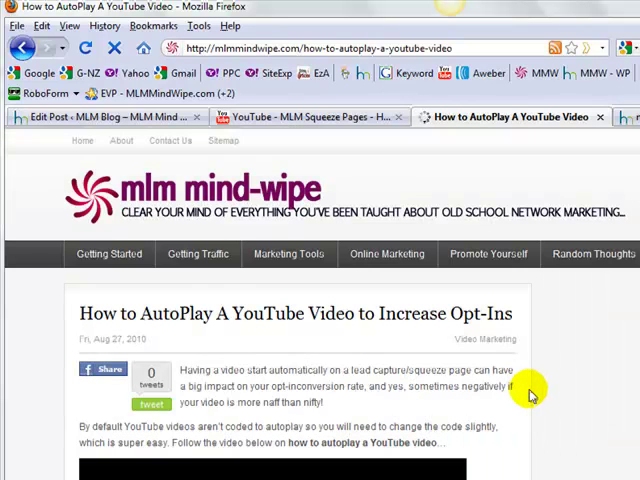
# Step: Scroll the published post to confirm the embedded video autoplays
pyautogui.scroll(-3)
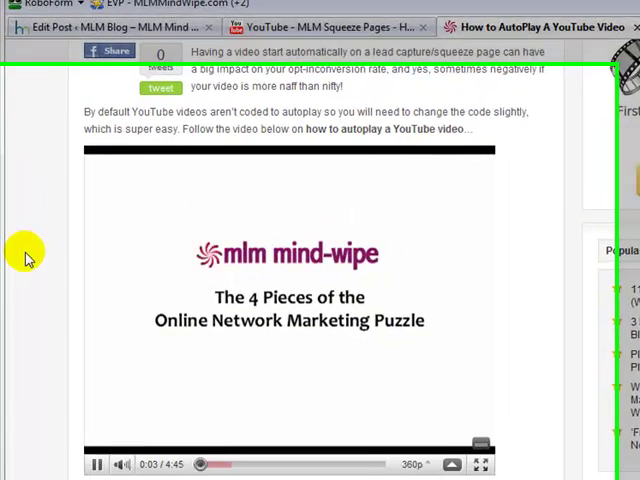
pyautogui.scroll(-3)
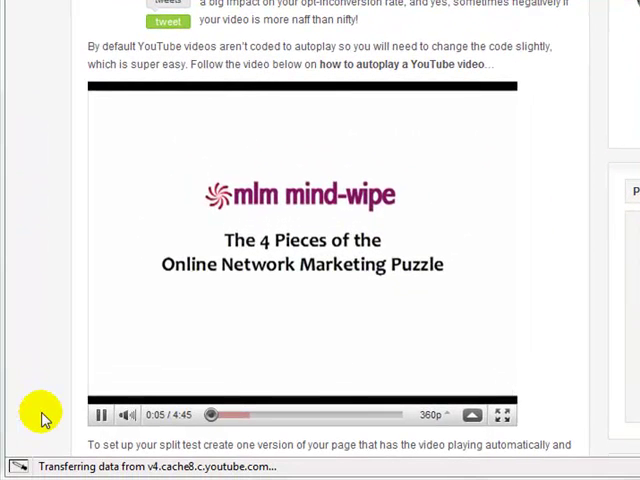